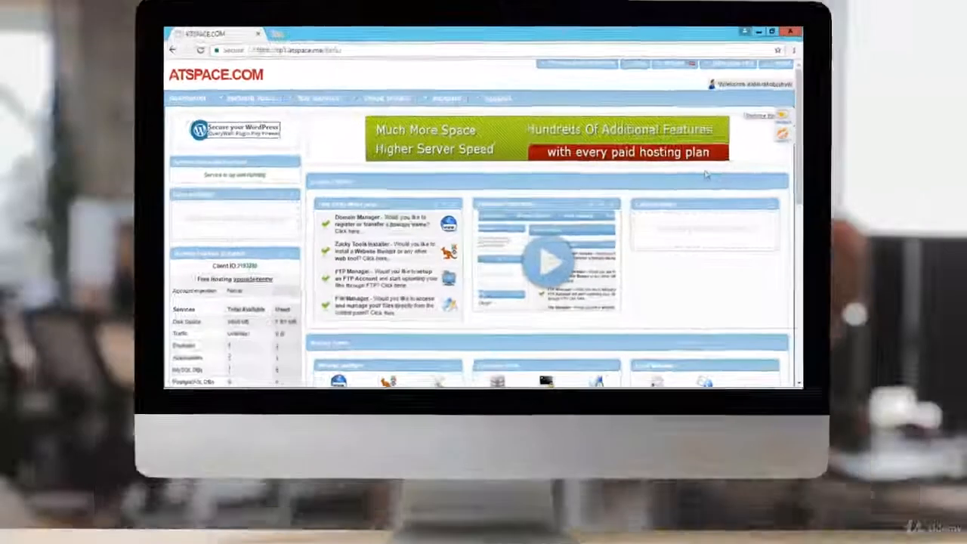
# Open Domain Manager to view the hosted domain and its single subdomain.
pyautogui.scroll(-3)
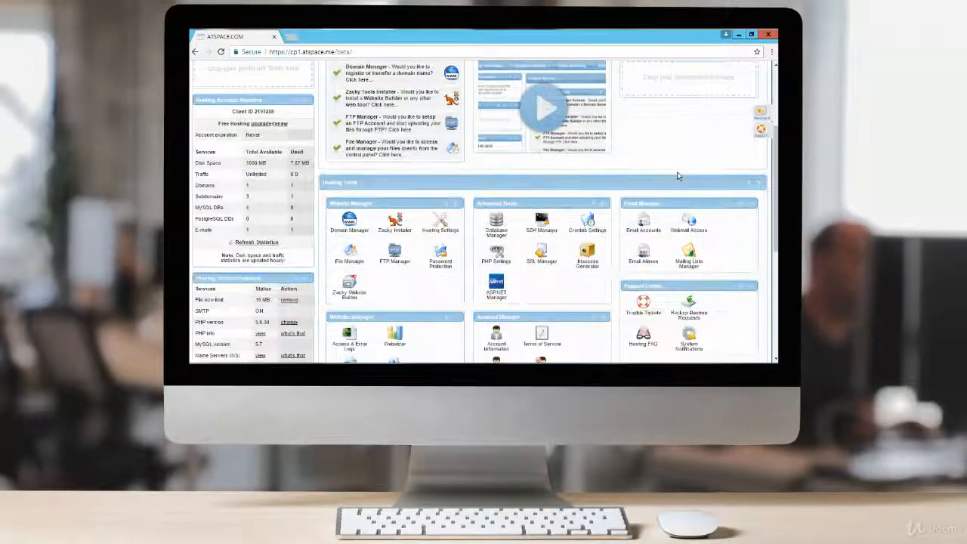
pyautogui.scroll(-3)
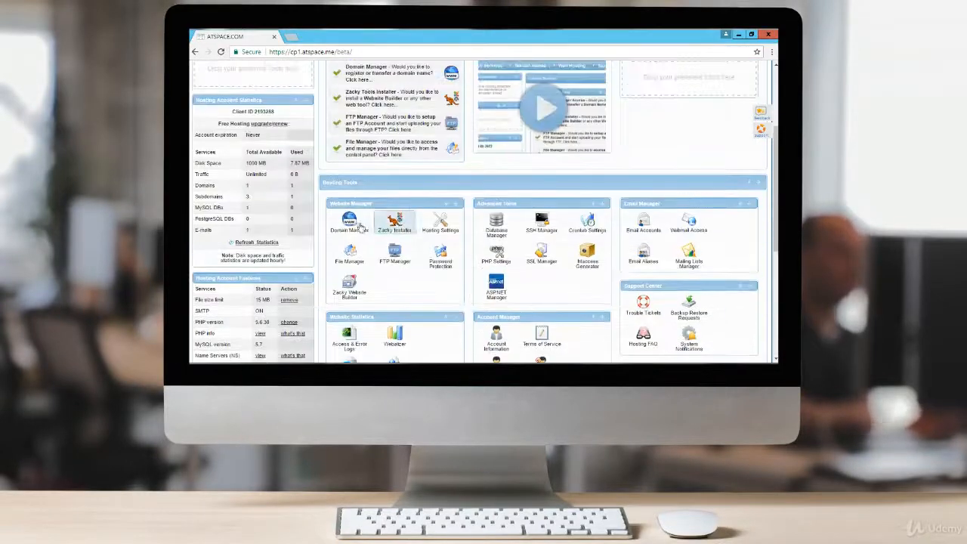
pyautogui.click(350, 223)
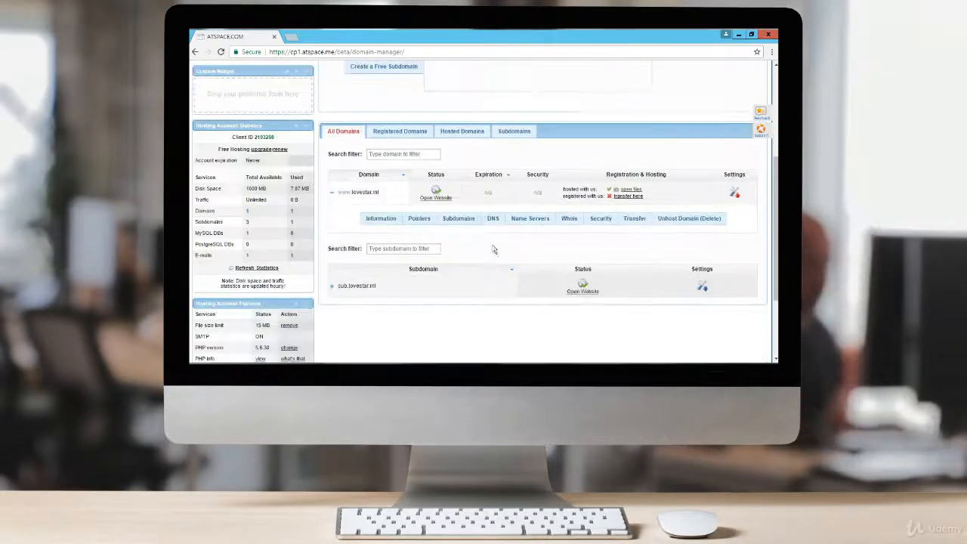
pyautogui.click(437, 198)
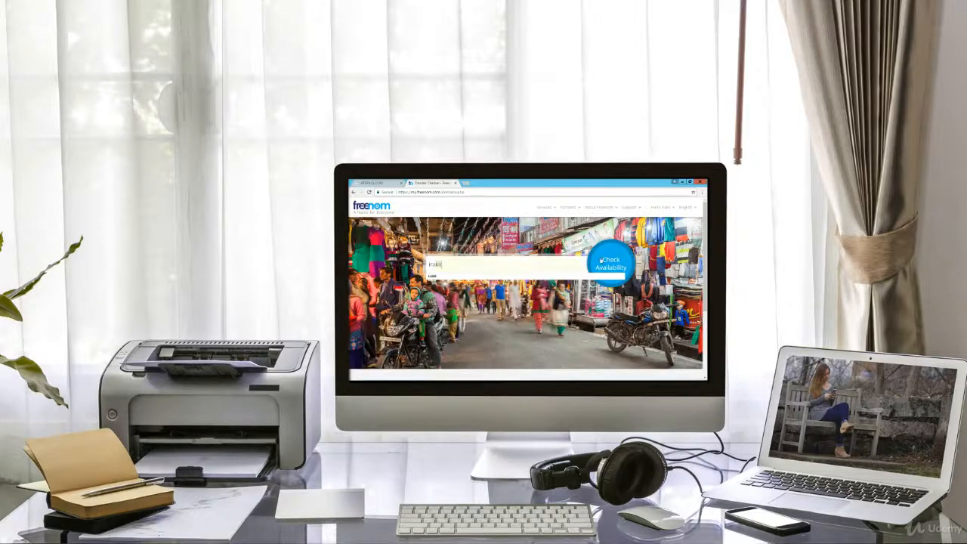
# Run Freenom's availability check on the typed domain name.
pyautogui.click(610, 264)
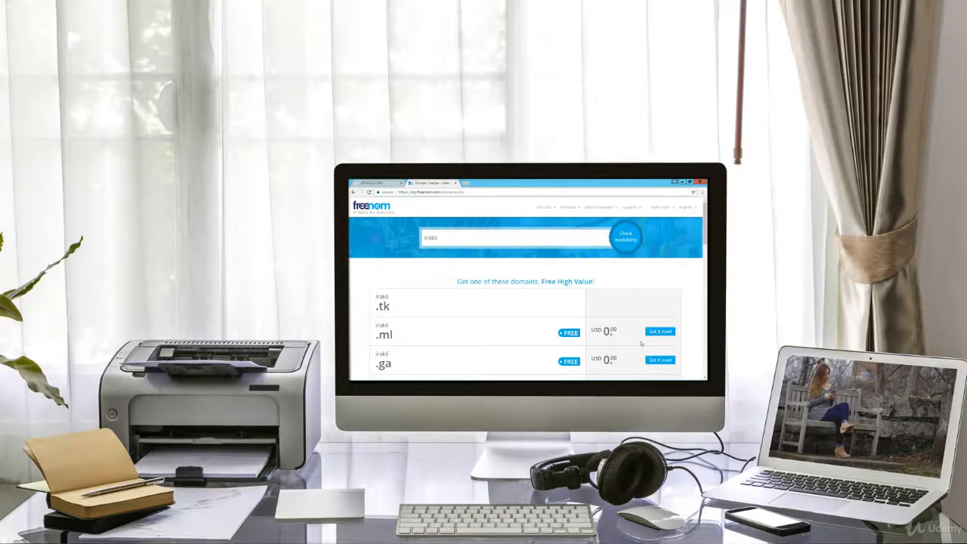